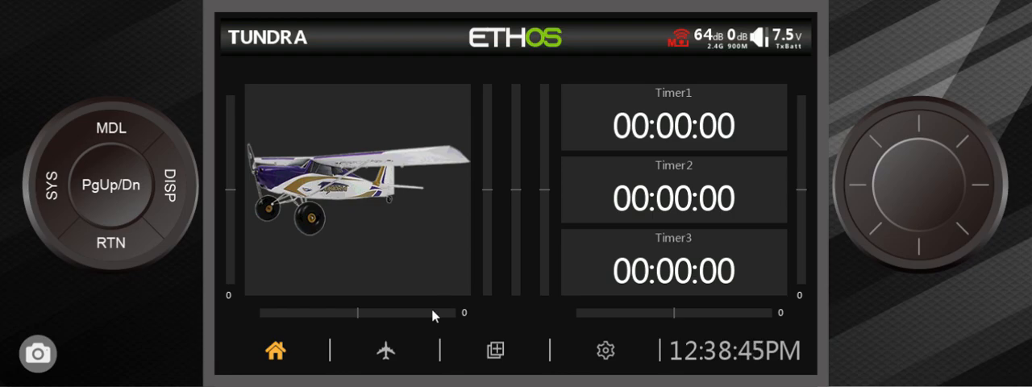
pyautogui.moveTo(452, 290)
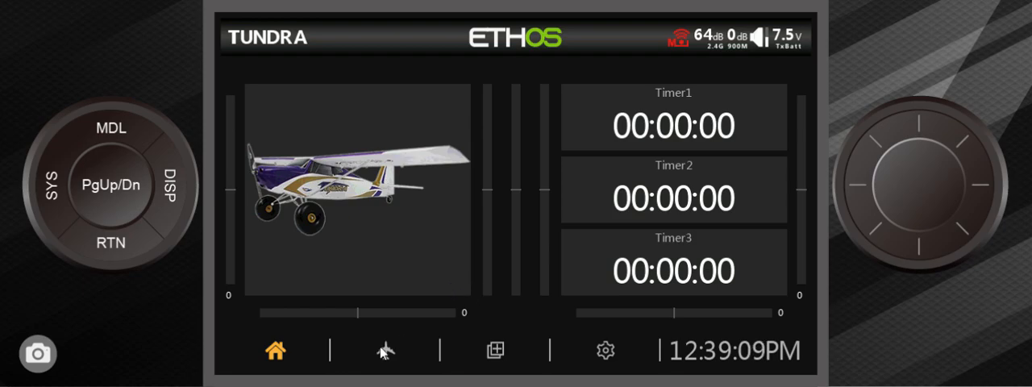
# Open Model Select to list the stored models, including SLAVE and TUNDRA.
pyautogui.click(385, 350)
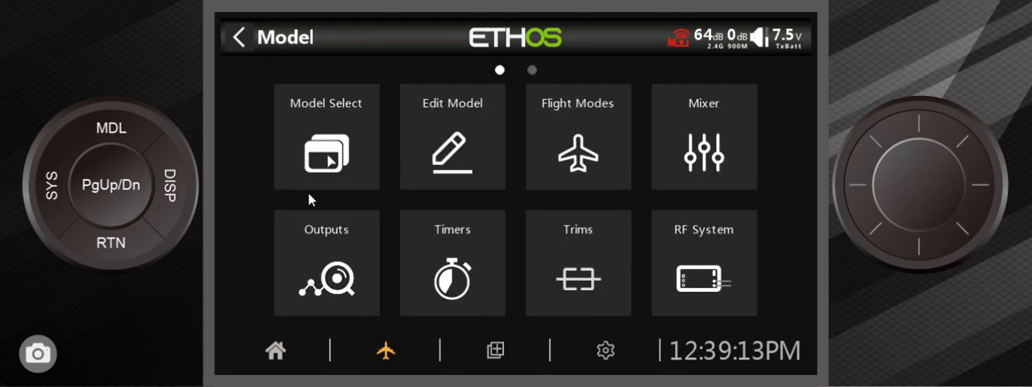
pyautogui.click(326, 137)
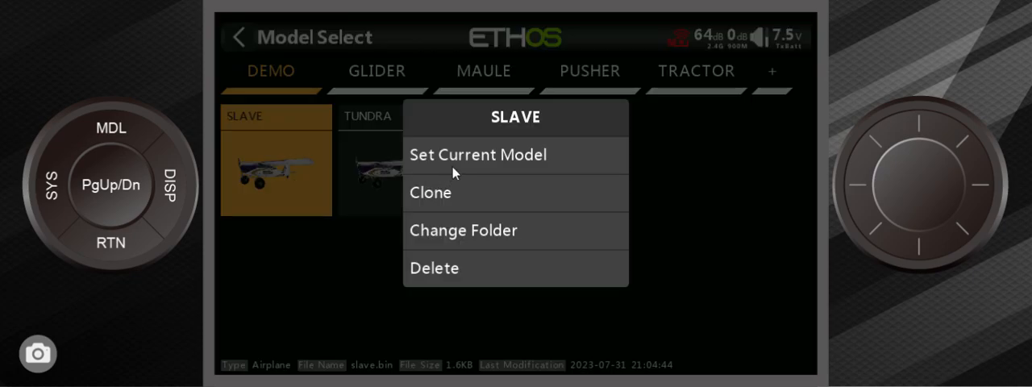
# Make SLAVE current and add an Ail => Rud mix, Aileron at 20% on channel 4.
pyautogui.click(477, 154)
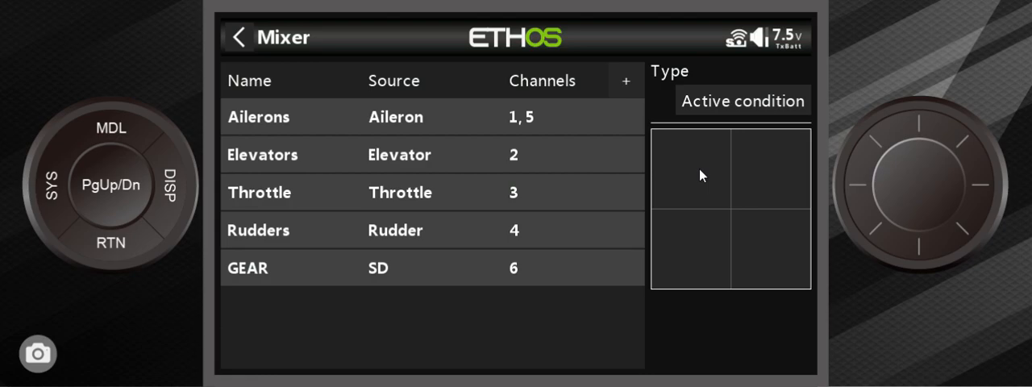
pyautogui.moveTo(627, 85)
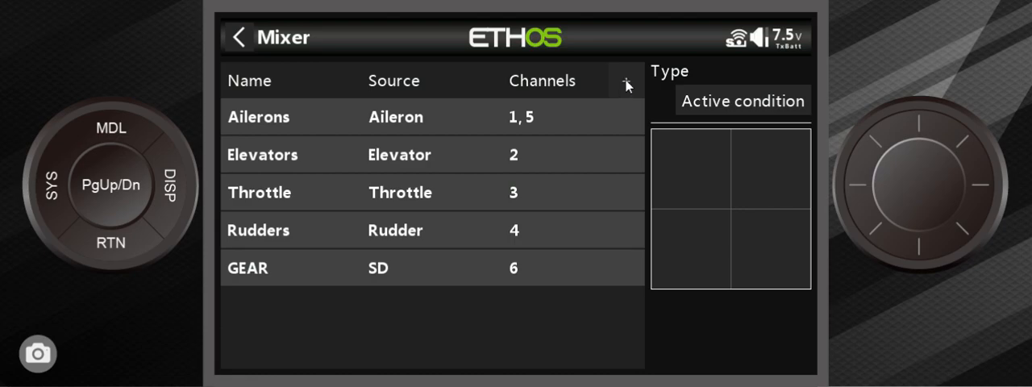
pyautogui.click(626, 84)
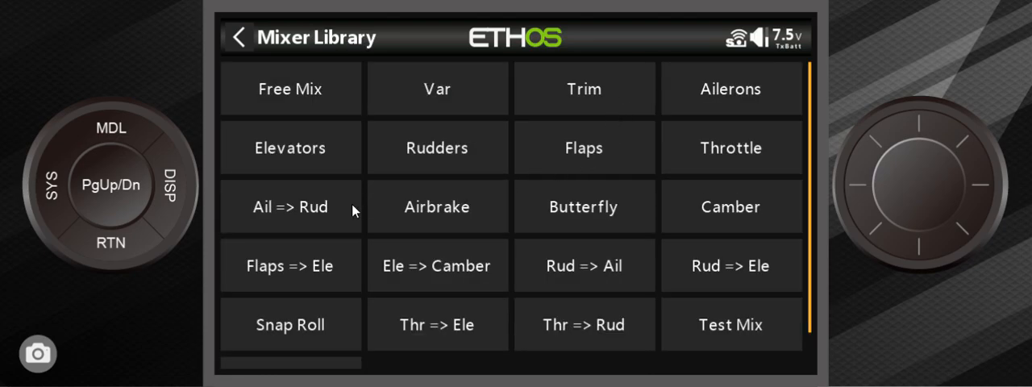
pyautogui.moveTo(436, 265)
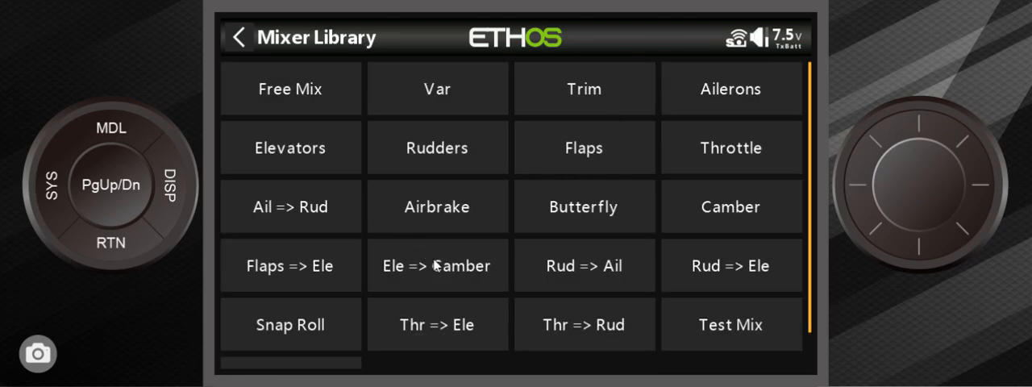
pyautogui.click(437, 265)
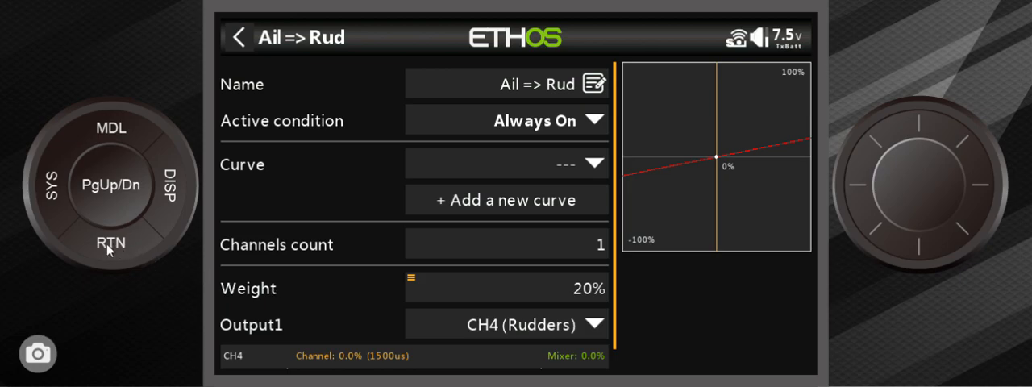
pyautogui.click(238, 37)
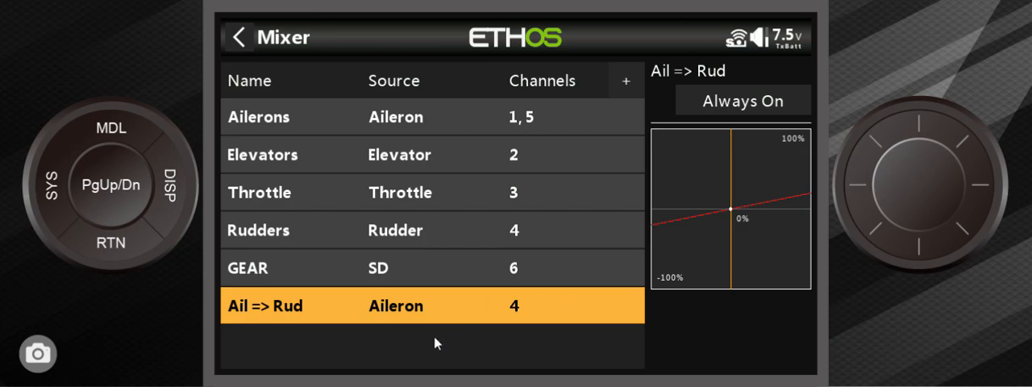
pyautogui.click(626, 80)
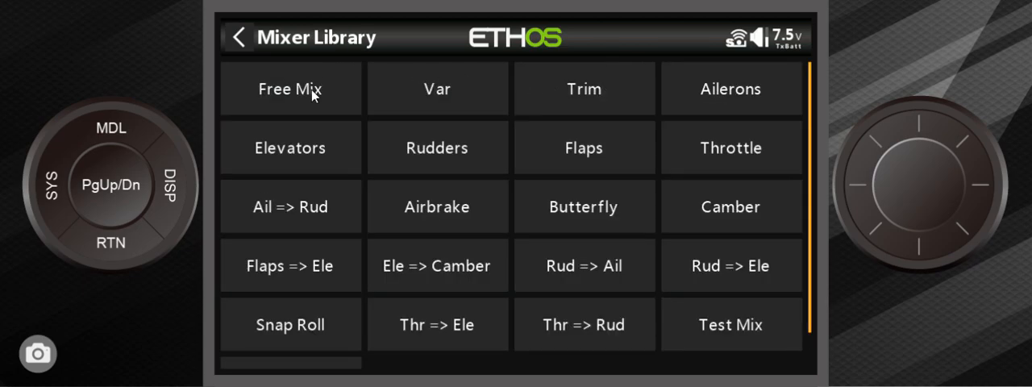
pyautogui.click(291, 88)
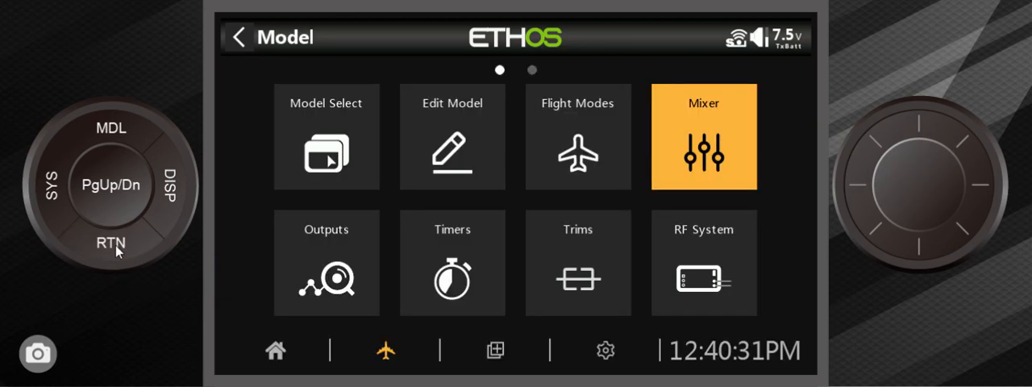
pyautogui.click(326, 262)
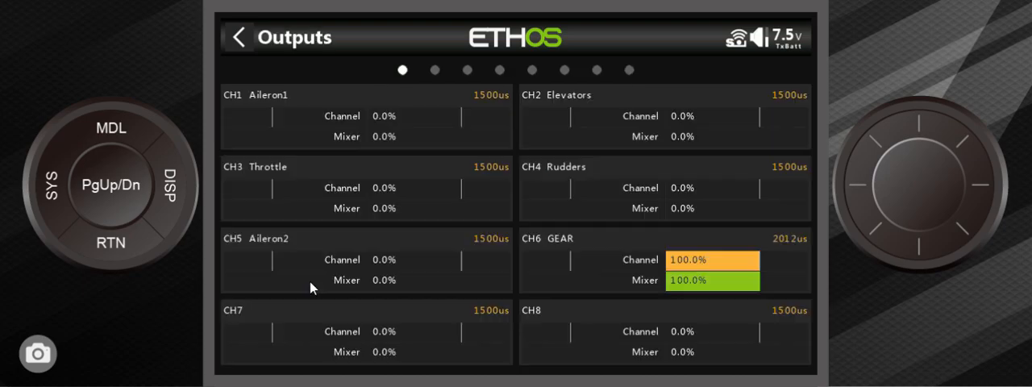
pyautogui.moveTo(645, 239)
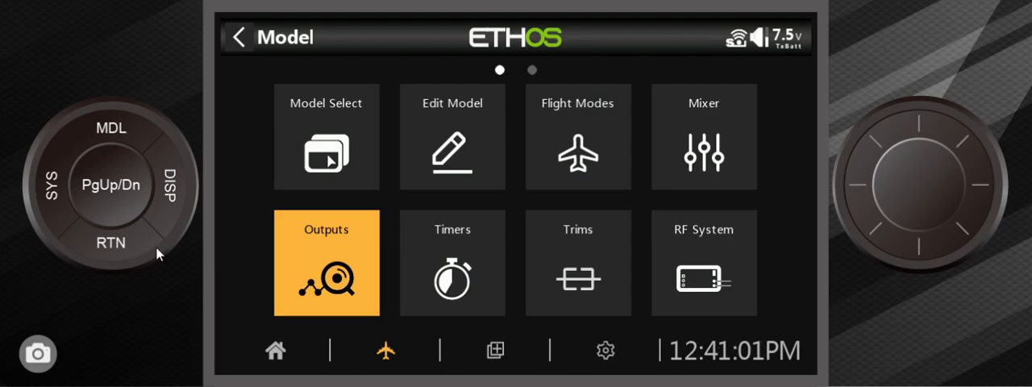
pyautogui.moveTo(133, 261)
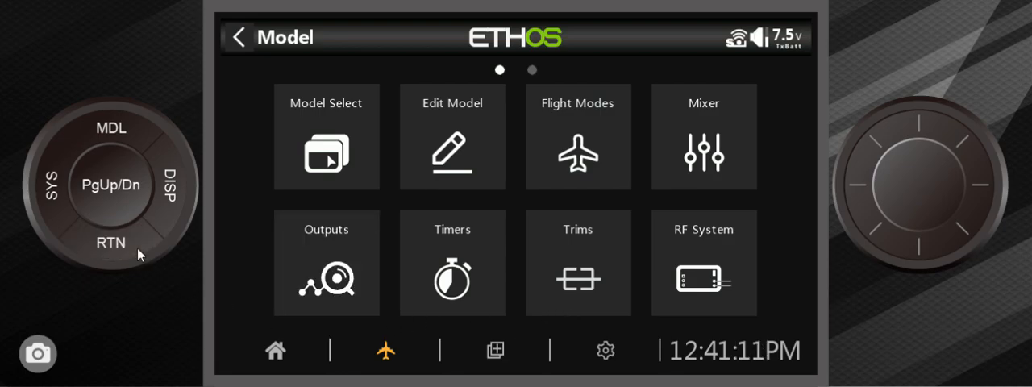
pyautogui.click(605, 350)
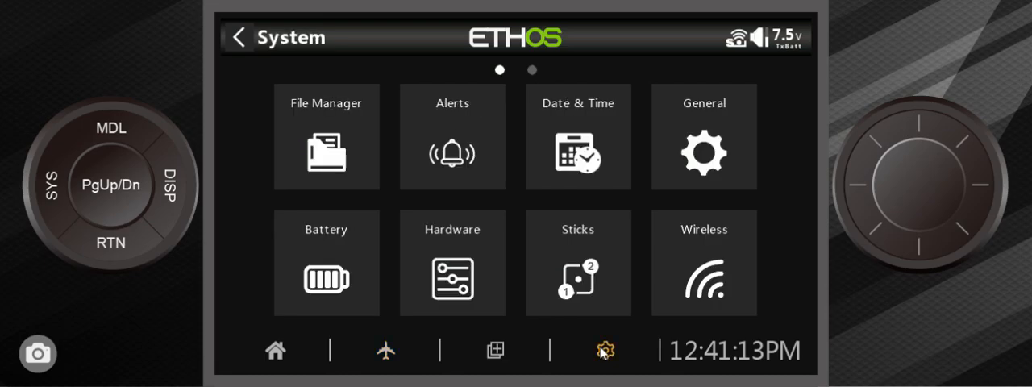
pyautogui.moveTo(606, 359)
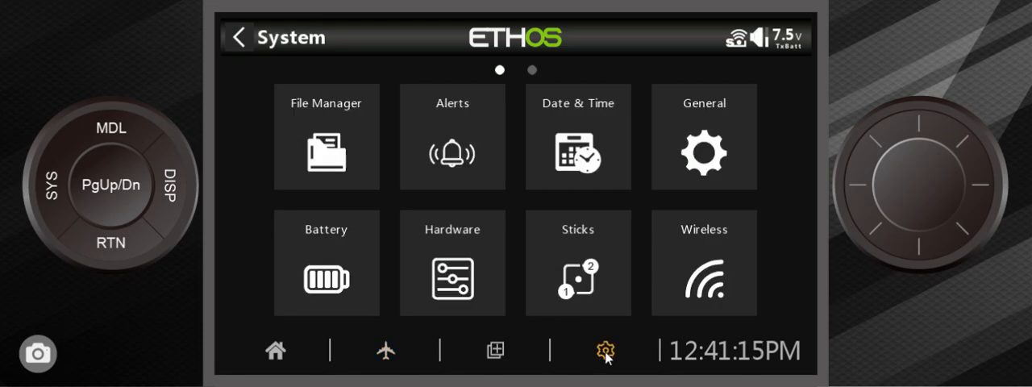
pyautogui.click(703, 263)
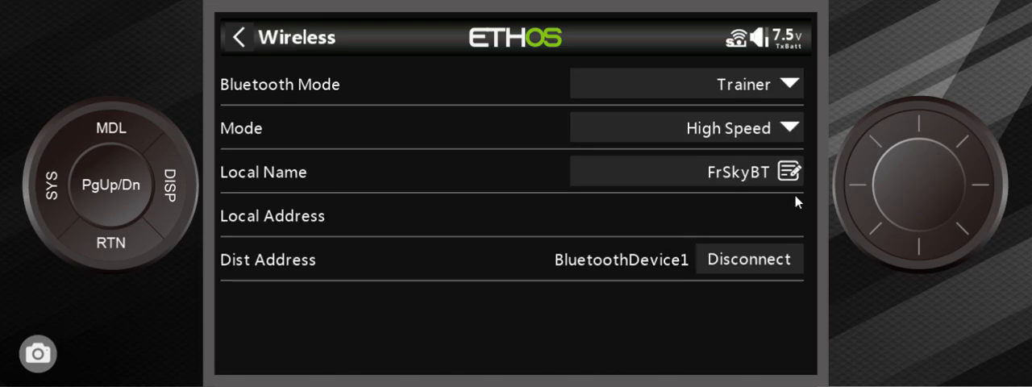
pyautogui.click(741, 84)
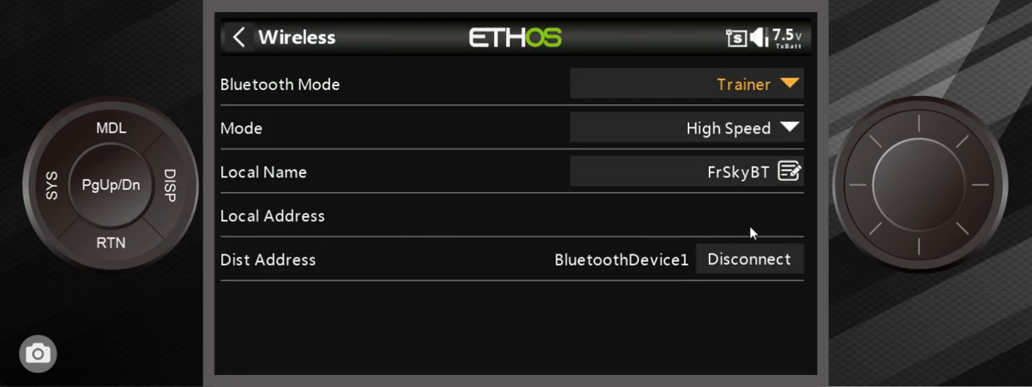
pyautogui.click(238, 38)
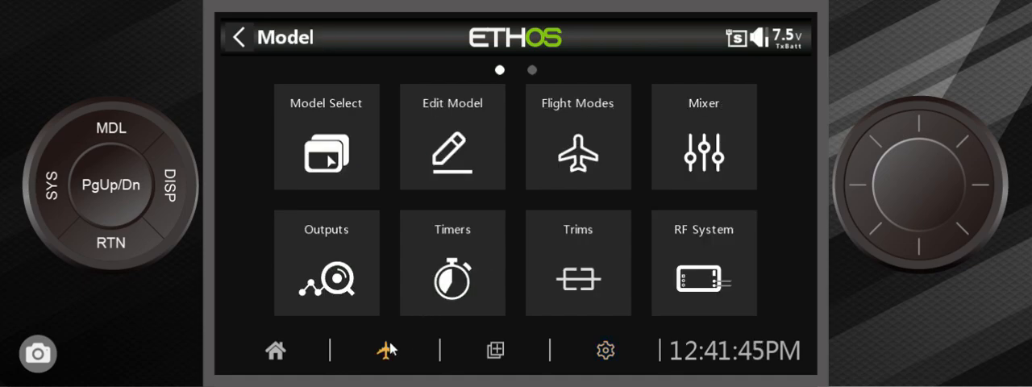
pyautogui.moveTo(711, 194)
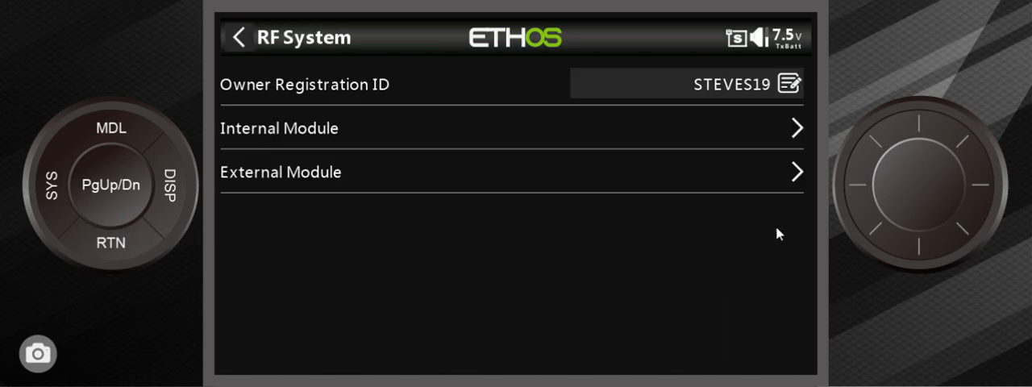
pyautogui.moveTo(554, 154)
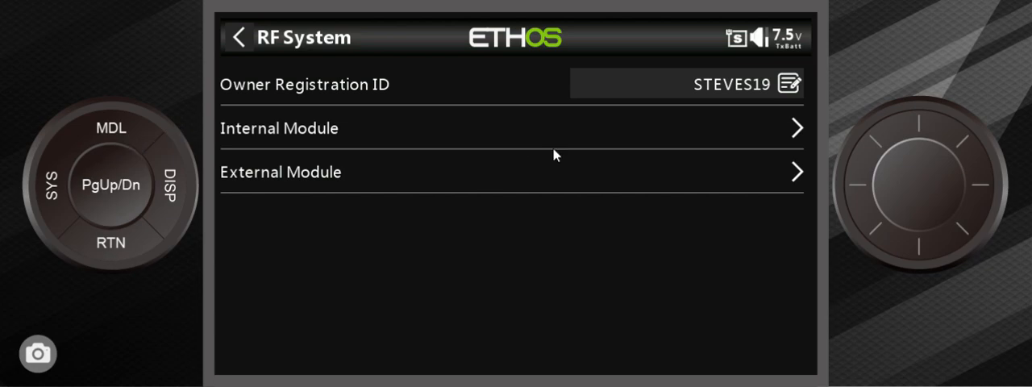
# Bring up the Model menu page with MDL.
pyautogui.click(111, 242)
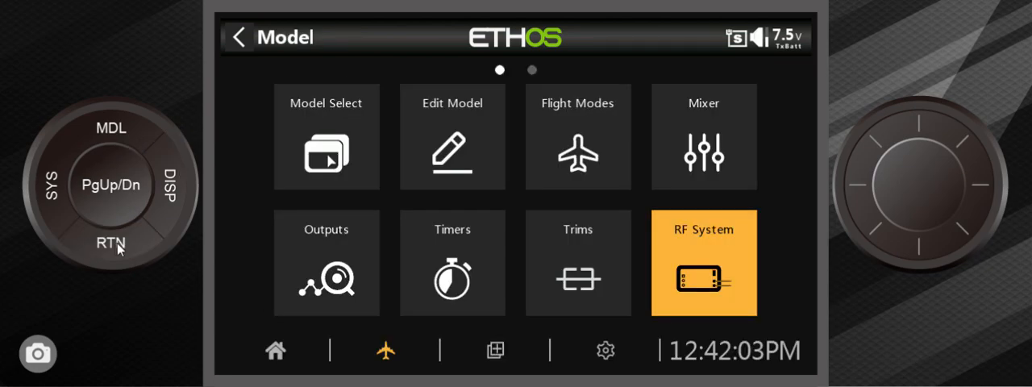
pyautogui.moveTo(203, 219)
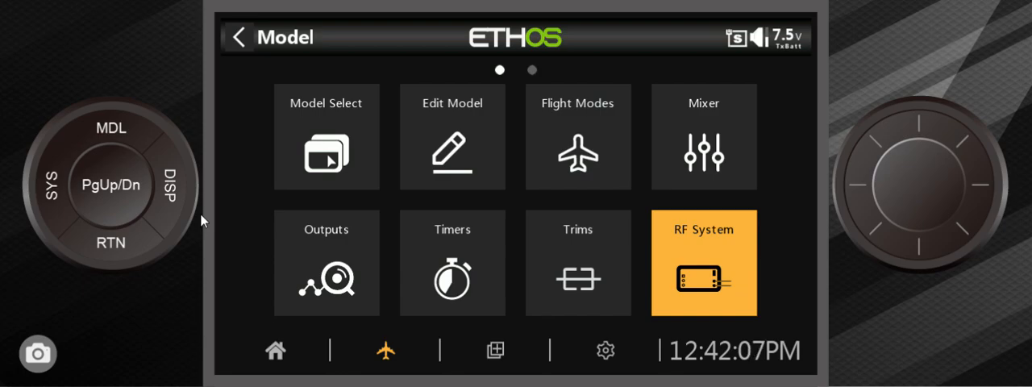
pyautogui.moveTo(524, 258)
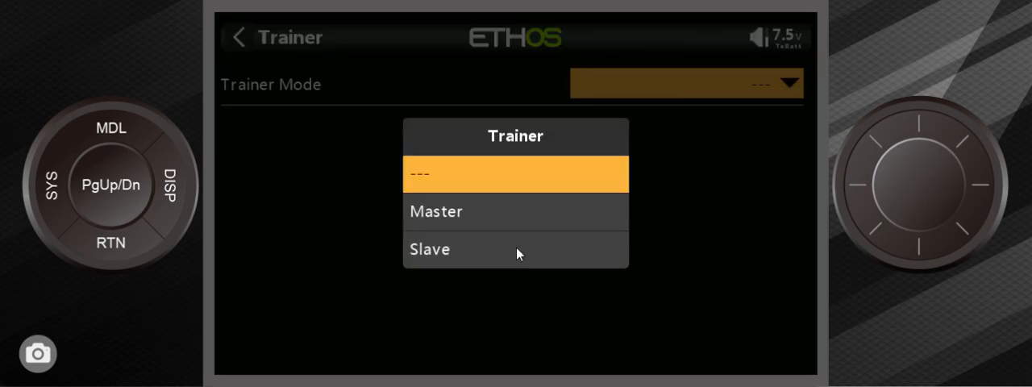
# Set Trainer Mode to Slave with Wireless on, linked to BluetoothDevice1.
pyautogui.click(429, 249)
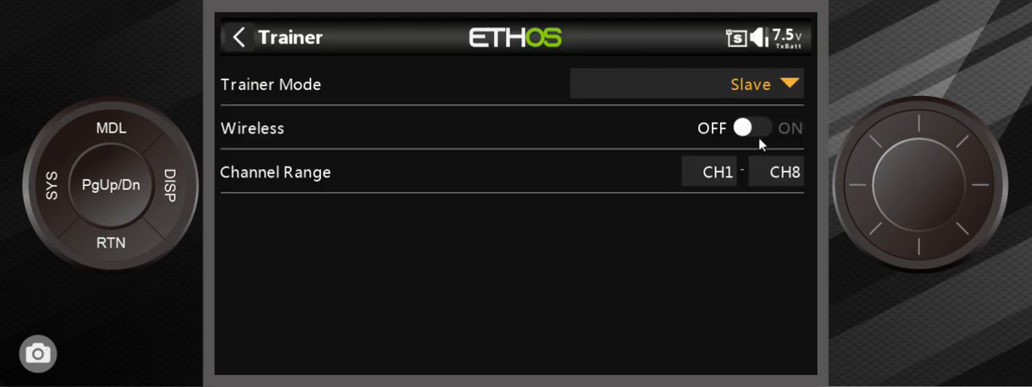
pyautogui.click(741, 128)
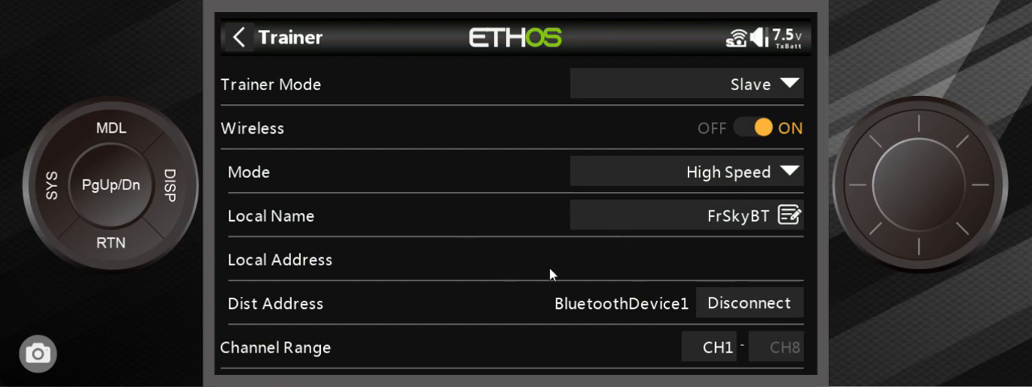
pyautogui.moveTo(723, 290)
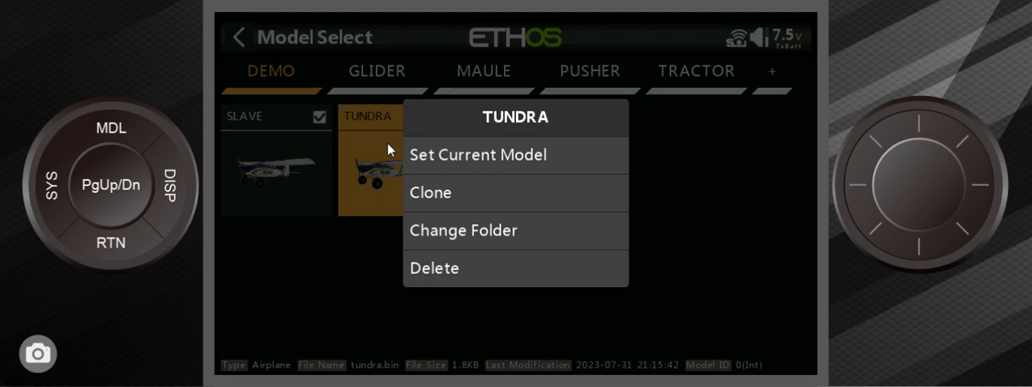
# Make TUNDRA the current model and set Bluetooth Mode to Trainer.
pyautogui.click(477, 154)
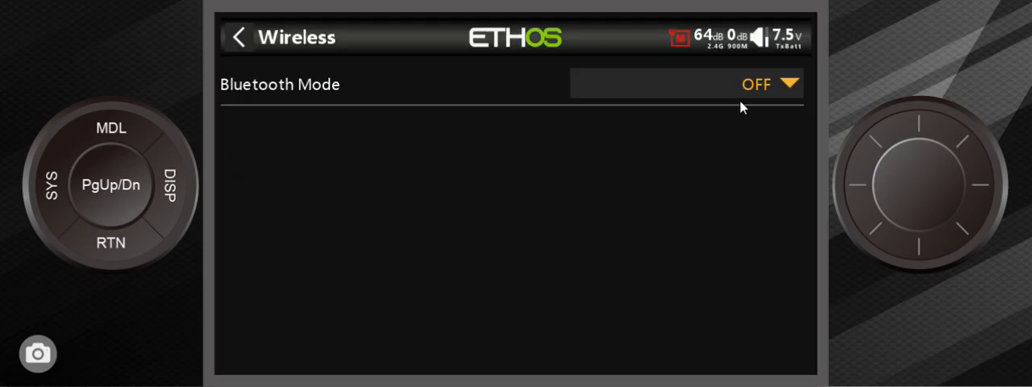
pyautogui.click(766, 84)
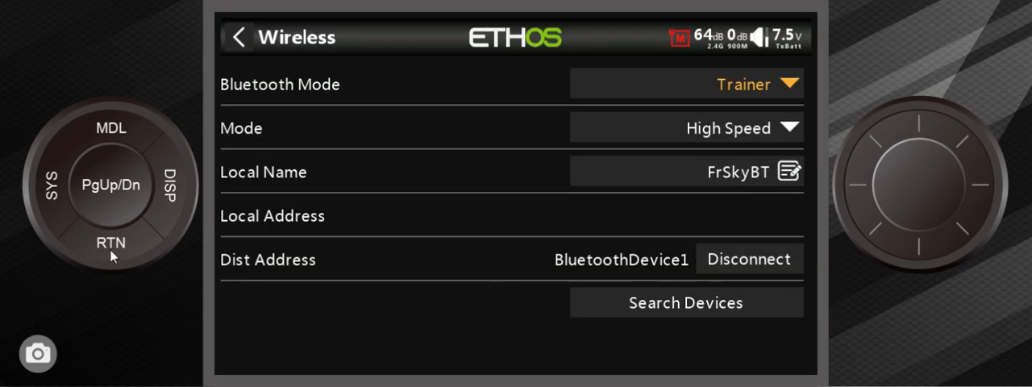
pyautogui.click(239, 37)
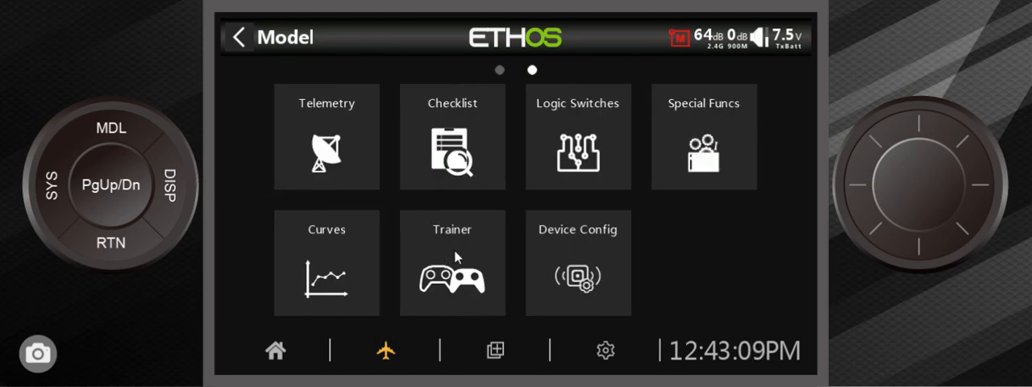
# Set the TUNDRA trainer's active condition to SD↓ on the Trainer page.
pyautogui.click(453, 263)
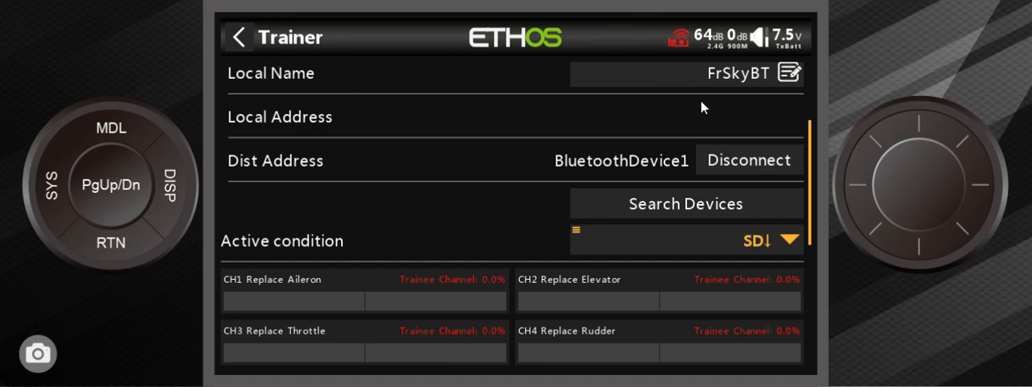
pyautogui.moveTo(696, 64)
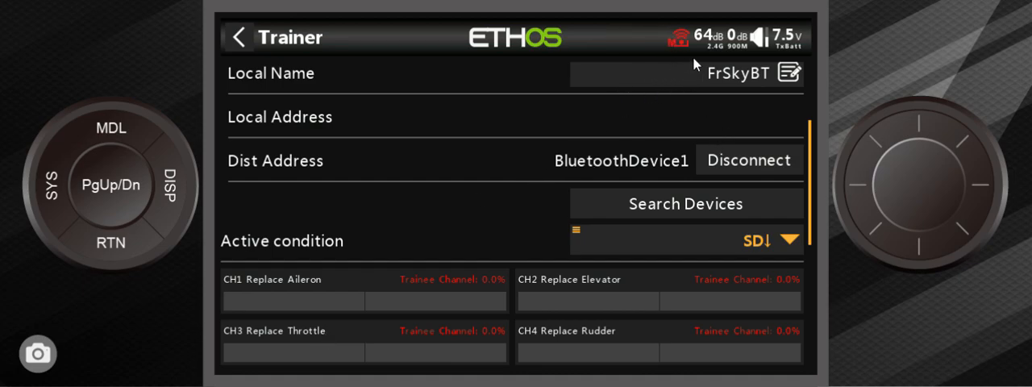
pyautogui.moveTo(683, 52)
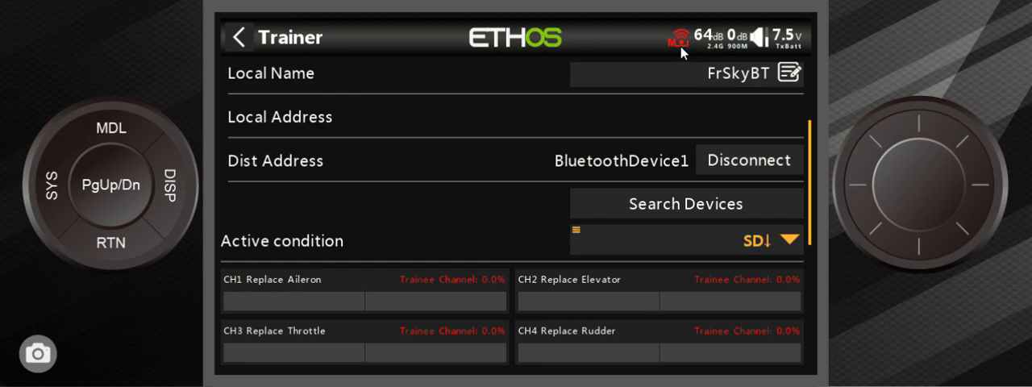
pyautogui.moveTo(707, 134)
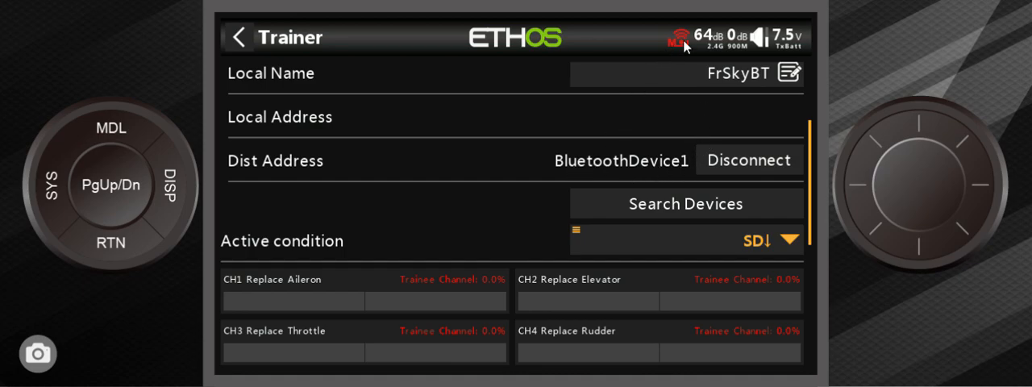
pyautogui.moveTo(625, 161)
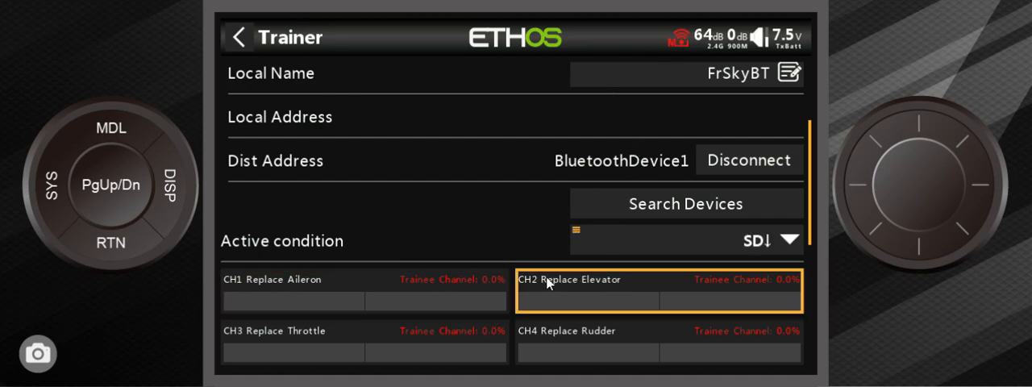
pyautogui.scroll(-3)
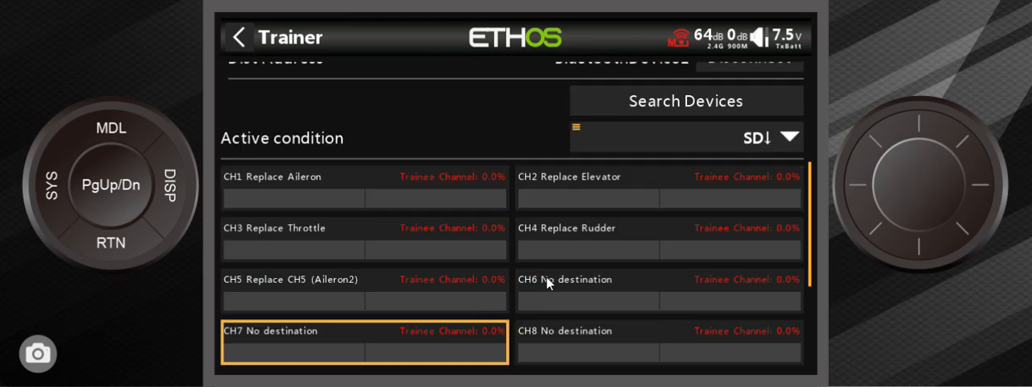
pyautogui.moveTo(326, 181)
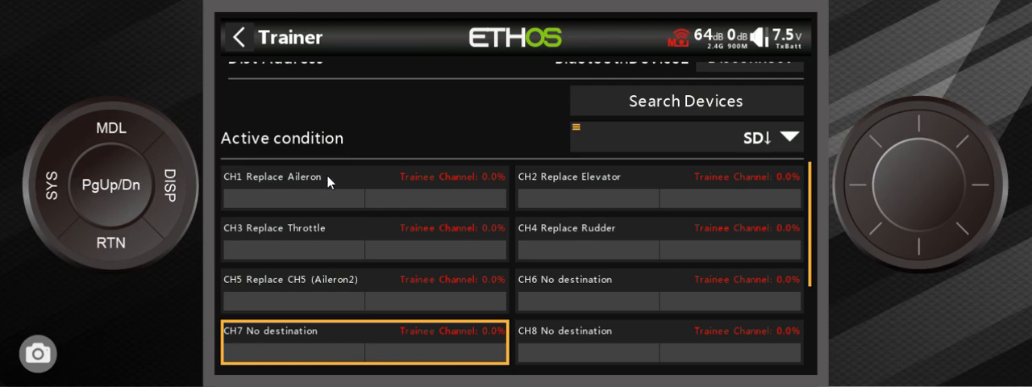
pyautogui.moveTo(279, 187)
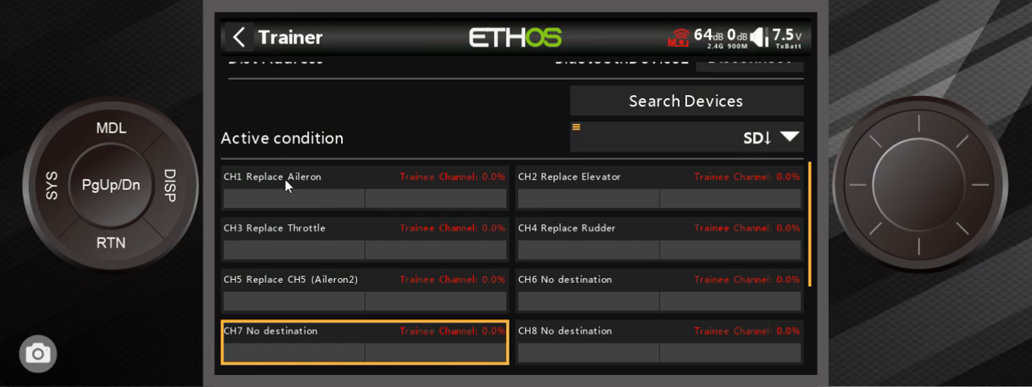
pyautogui.moveTo(520, 207)
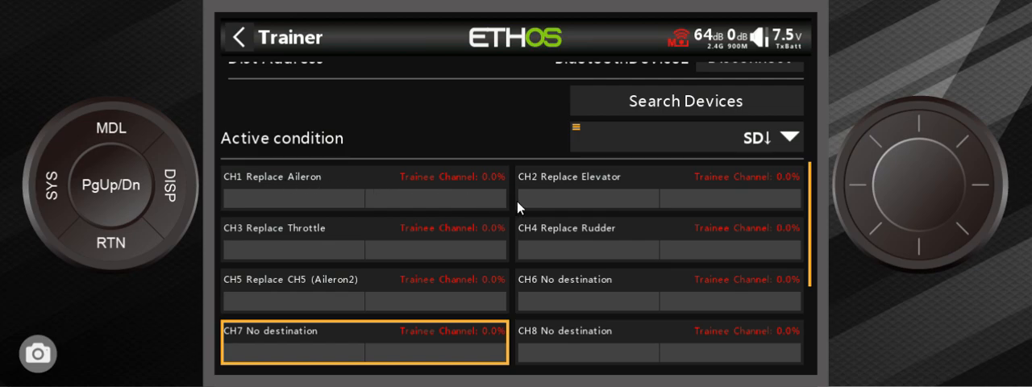
pyautogui.moveTo(298, 294)
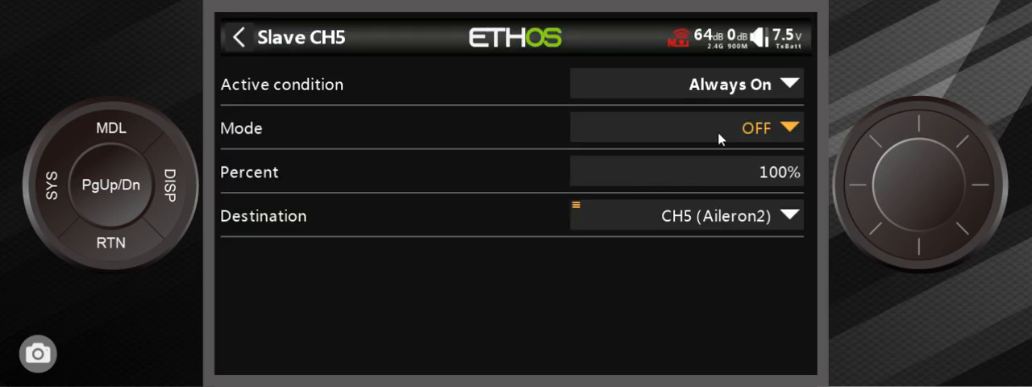
# Adjust trainee CH5's mode, then open Slave CH3 showing replace Throttle at 100%.
pyautogui.click(755, 127)
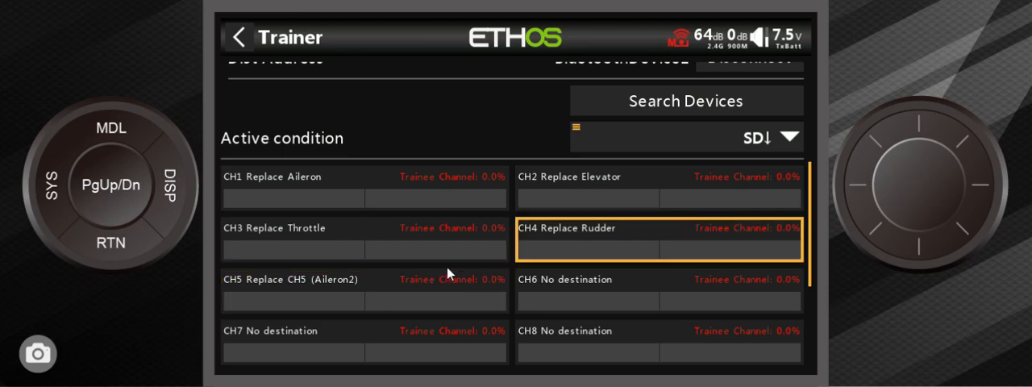
pyautogui.click(657, 184)
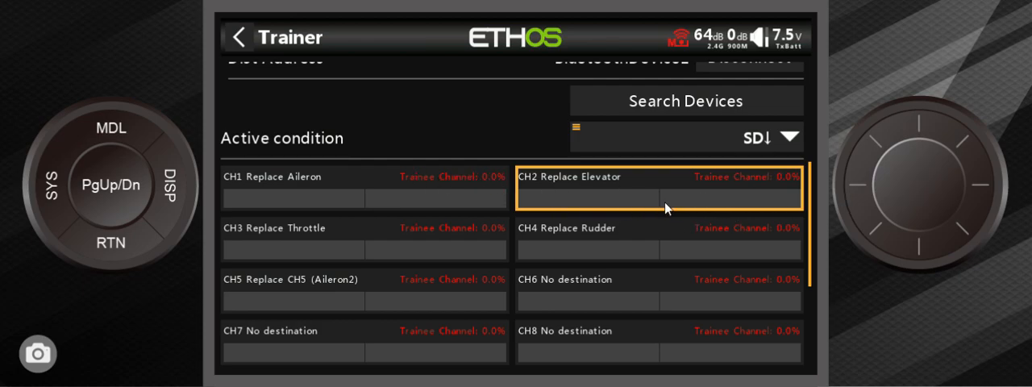
pyautogui.moveTo(393, 209)
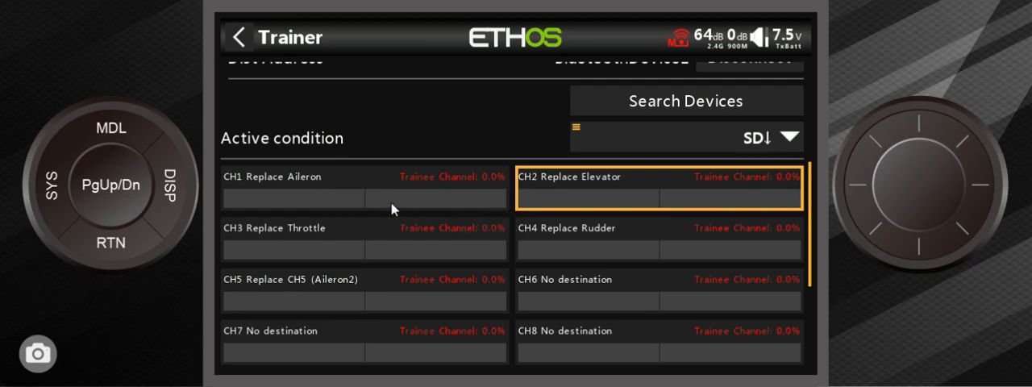
pyautogui.moveTo(576, 197)
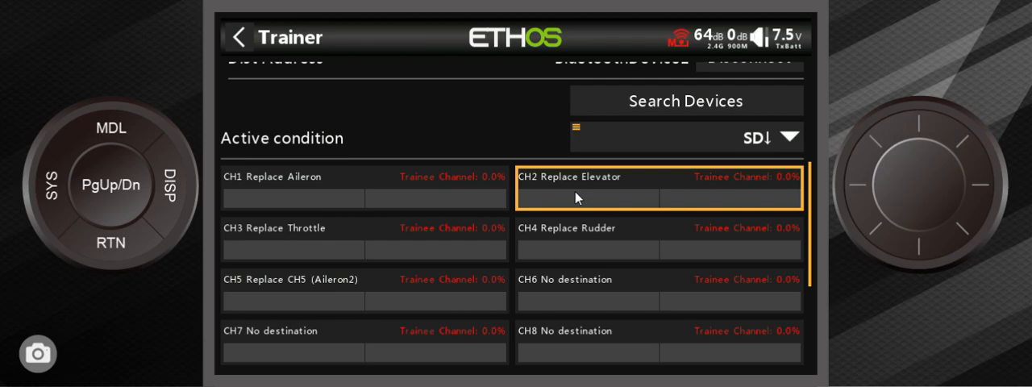
pyautogui.scroll(-3)
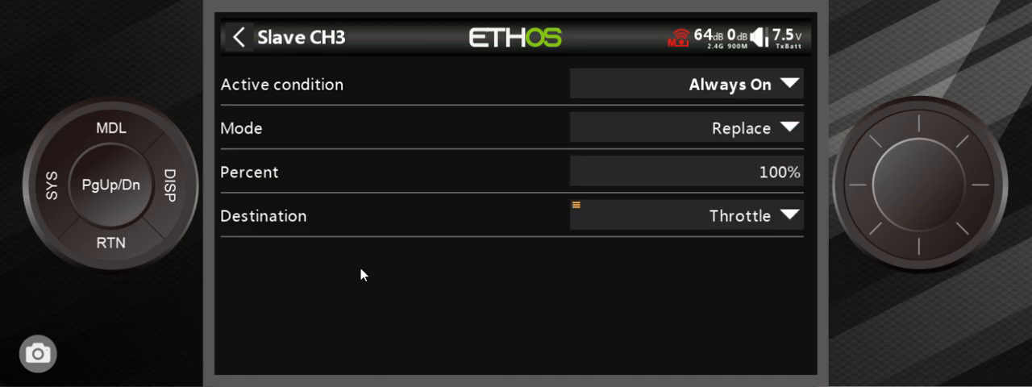
# Set Slave CH3 and CH4 Mode to OFF, leaving both without a destination.
pyautogui.click(739, 128)
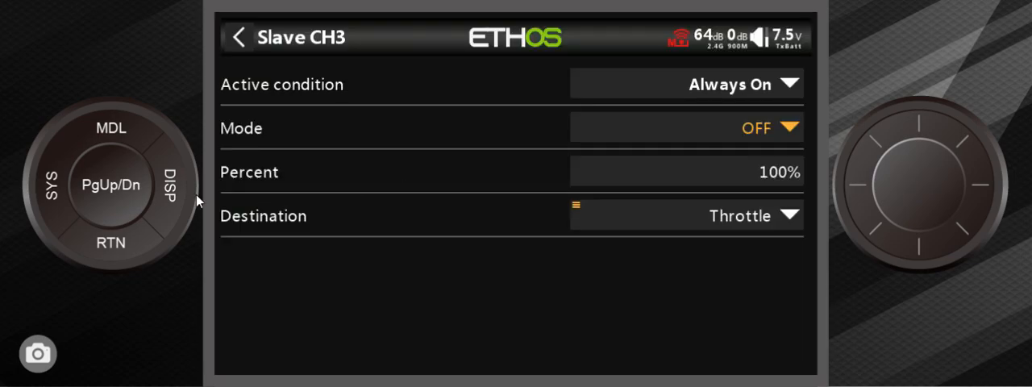
pyautogui.click(238, 37)
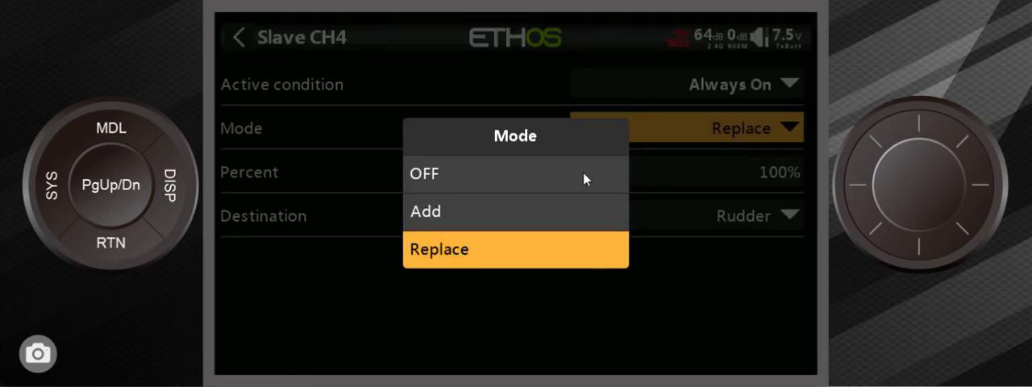
pyautogui.click(239, 37)
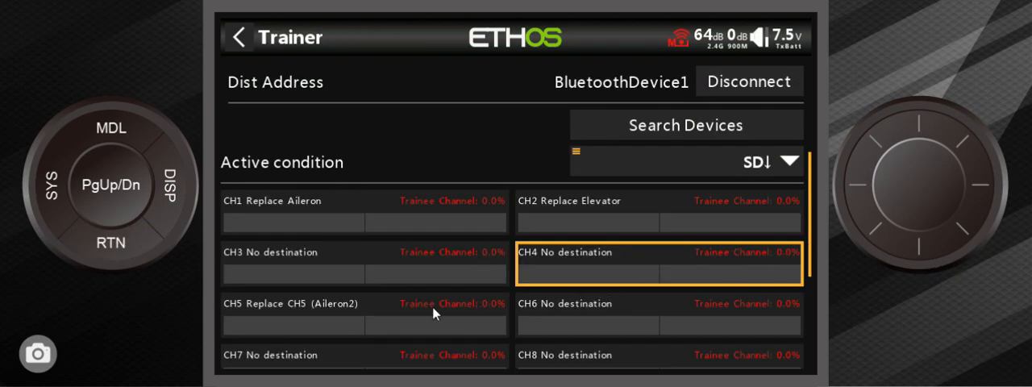
pyautogui.moveTo(338, 262)
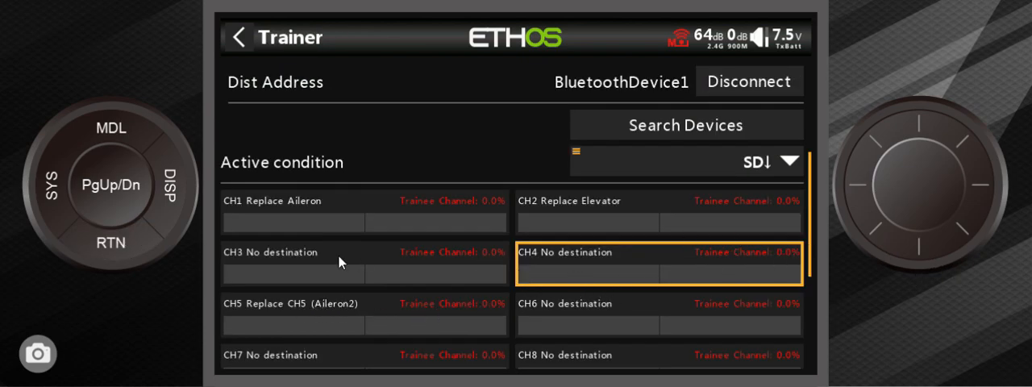
pyautogui.moveTo(682, 227)
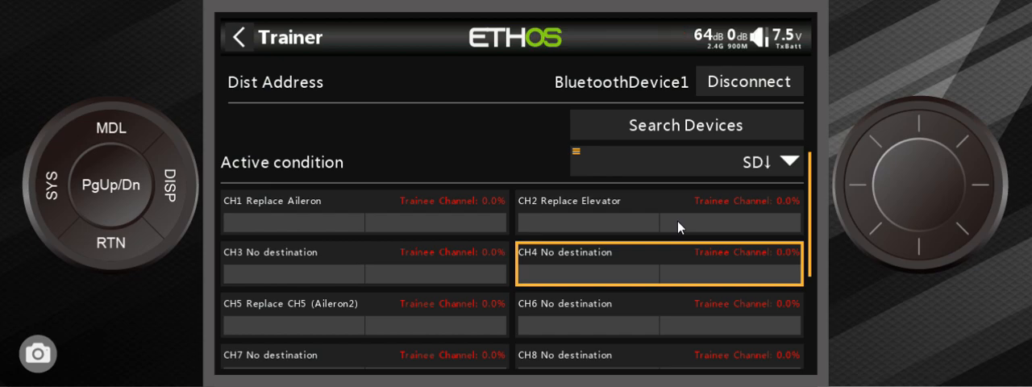
pyautogui.moveTo(615, 264)
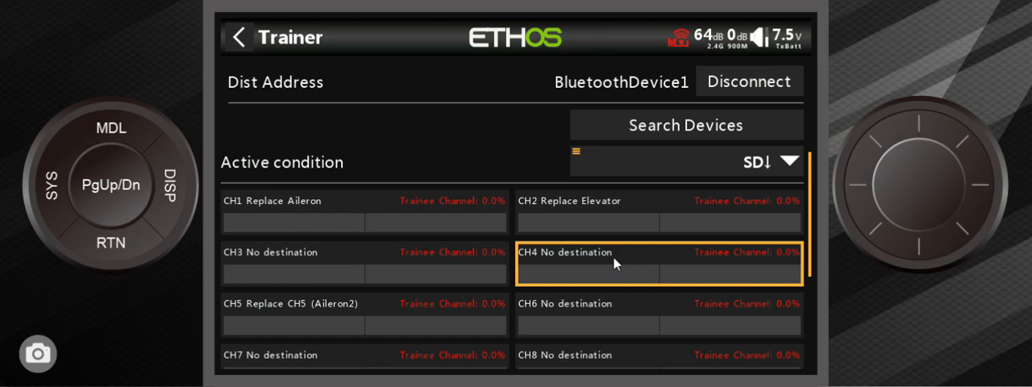
# Set Slave CH3 and CH4 Mode back to Replace for Throttle and Rudder.
pyautogui.click(363, 251)
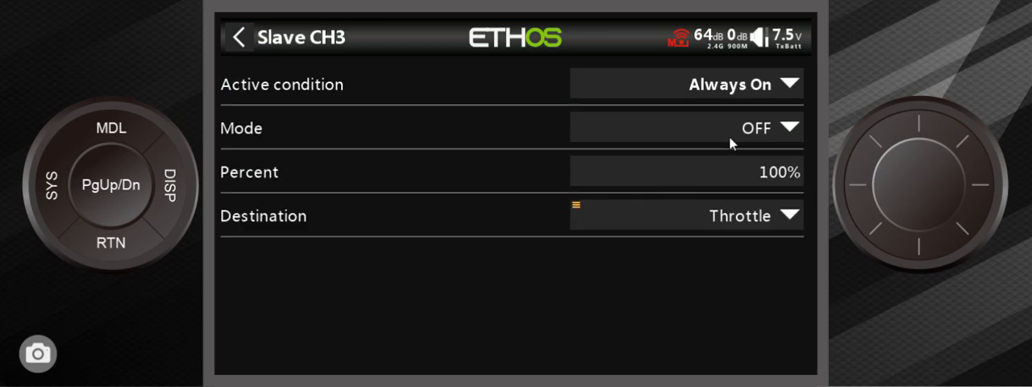
pyautogui.click(238, 37)
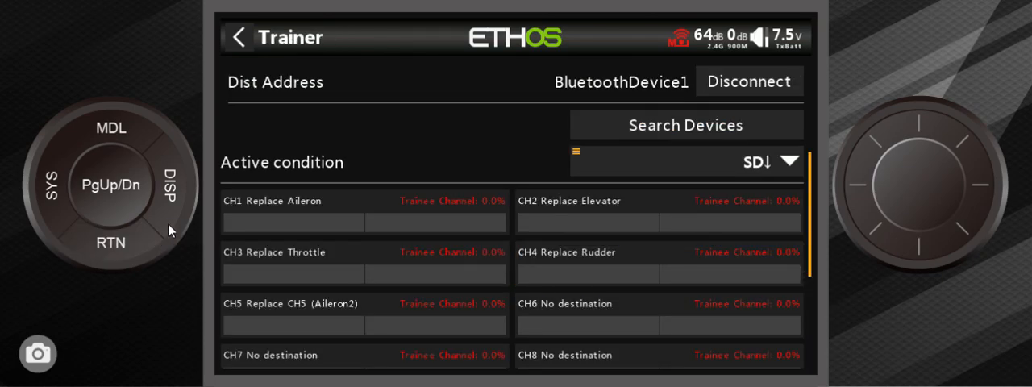
pyautogui.moveTo(250, 234)
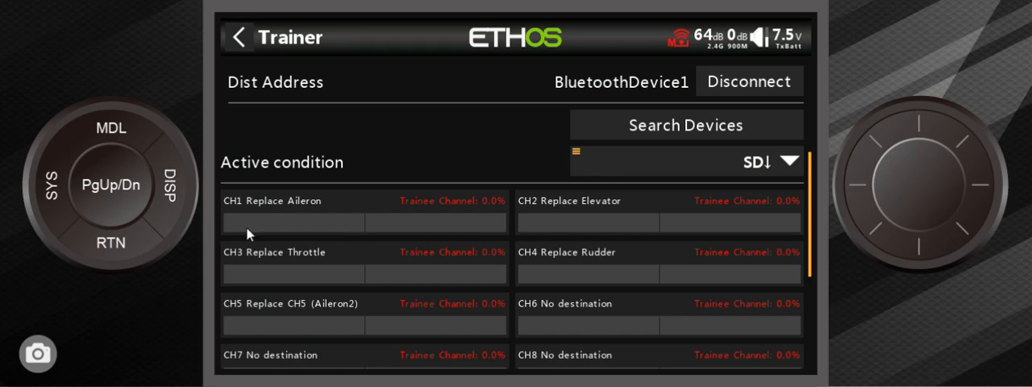
pyautogui.moveTo(516, 295)
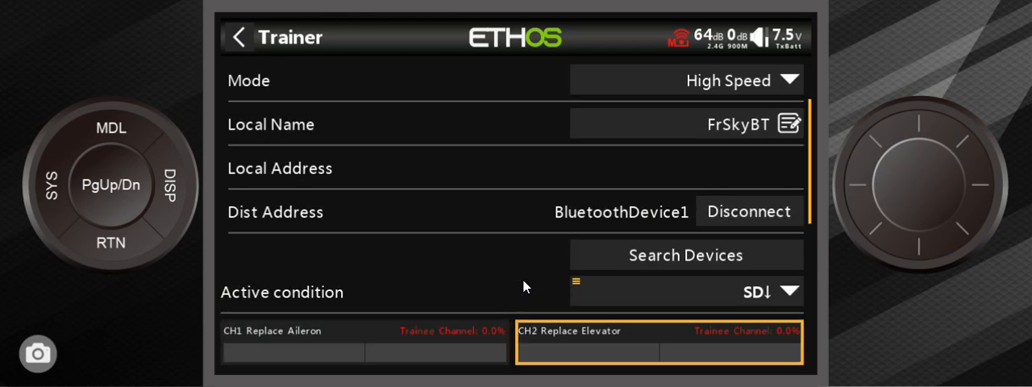
pyautogui.click(239, 37)
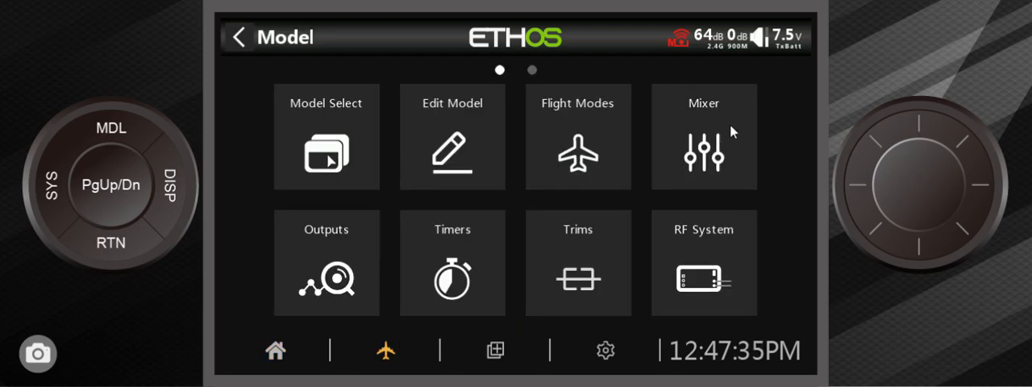
pyautogui.click(703, 135)
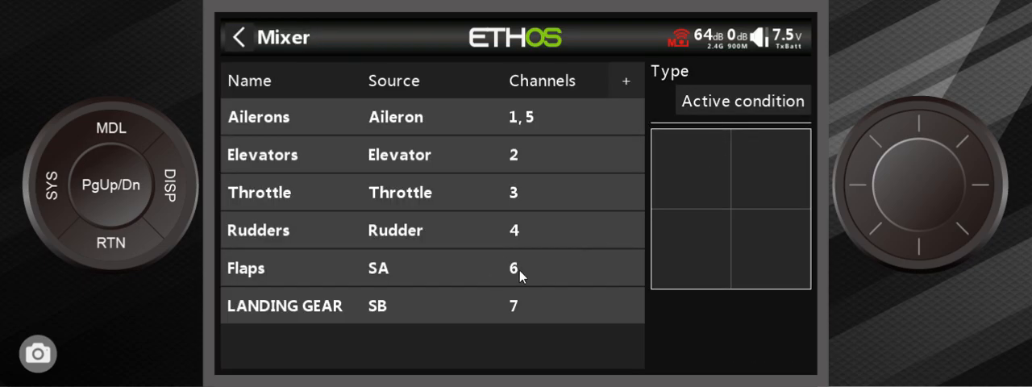
pyautogui.moveTo(357, 325)
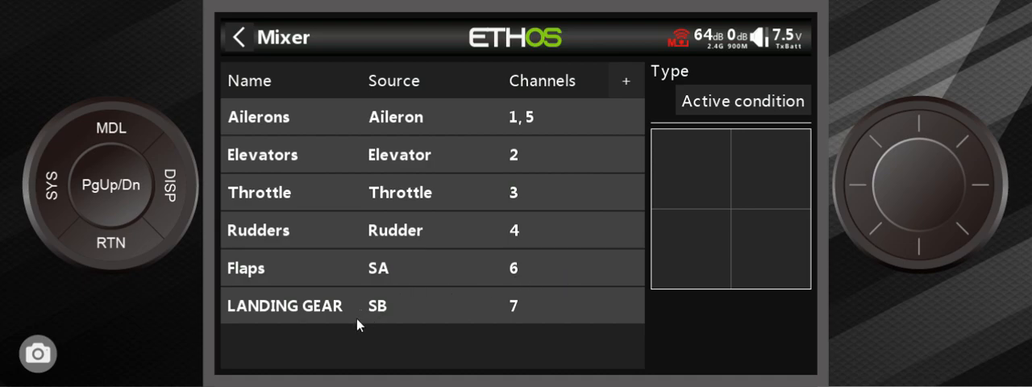
pyautogui.moveTo(428, 289)
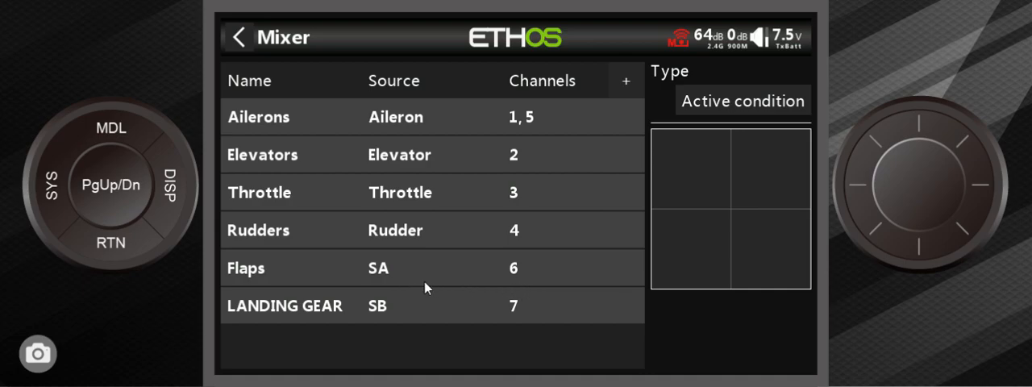
pyautogui.moveTo(133, 250)
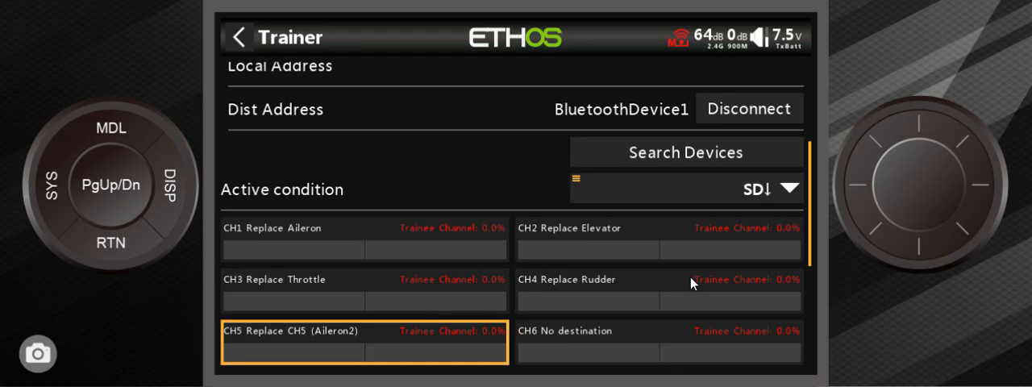
# Map slave CH6 to destination CH7 (Flap1) in Replace mode at 100%.
pyautogui.scroll(-3)
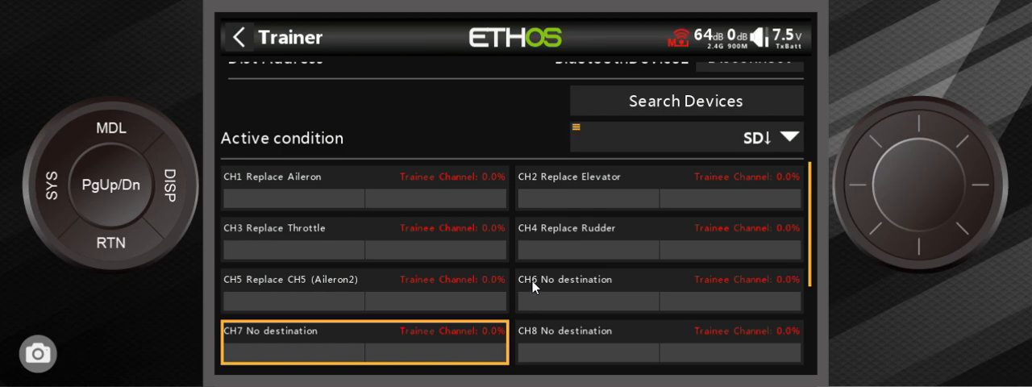
pyautogui.click(587, 279)
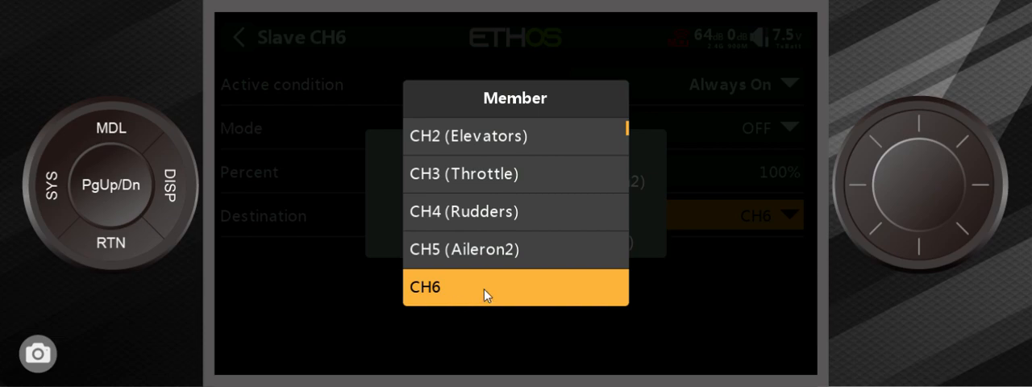
pyautogui.click(515, 287)
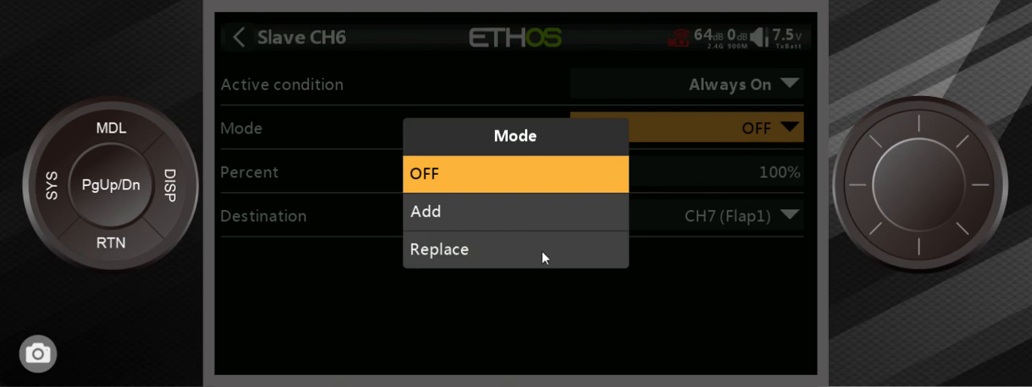
pyautogui.click(440, 249)
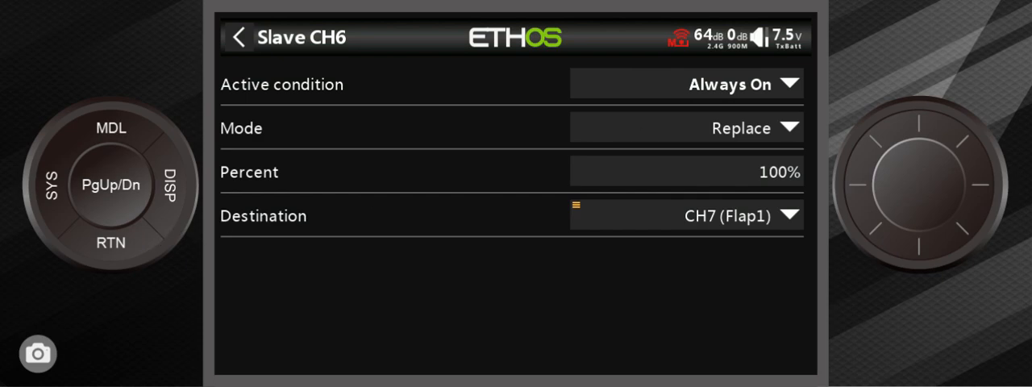